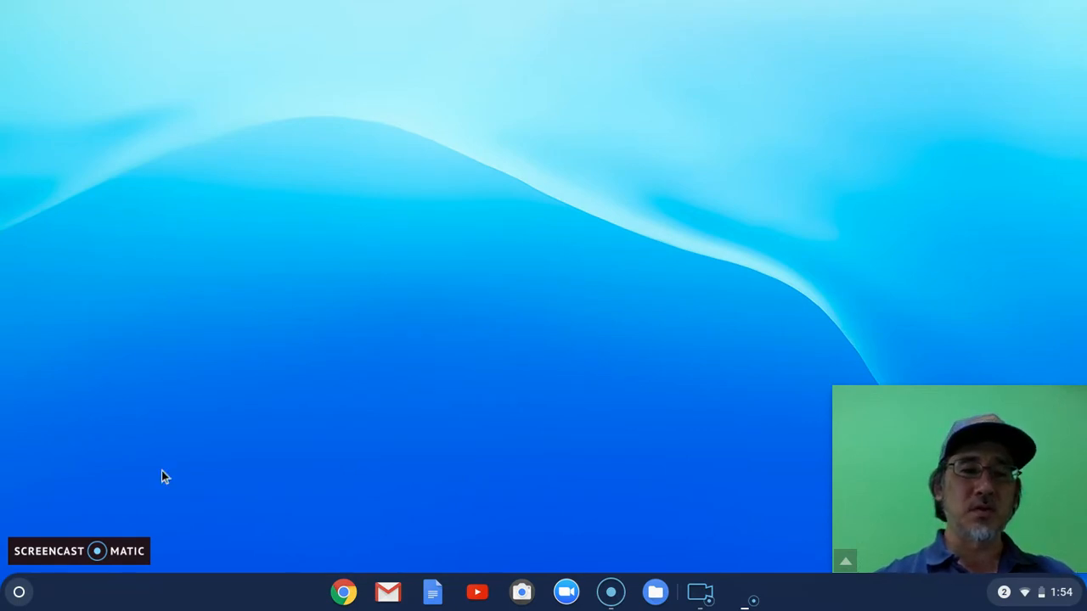
# Step: Browse the launcher and its search panel looking for the Camera app
pyautogui.click(19, 591)
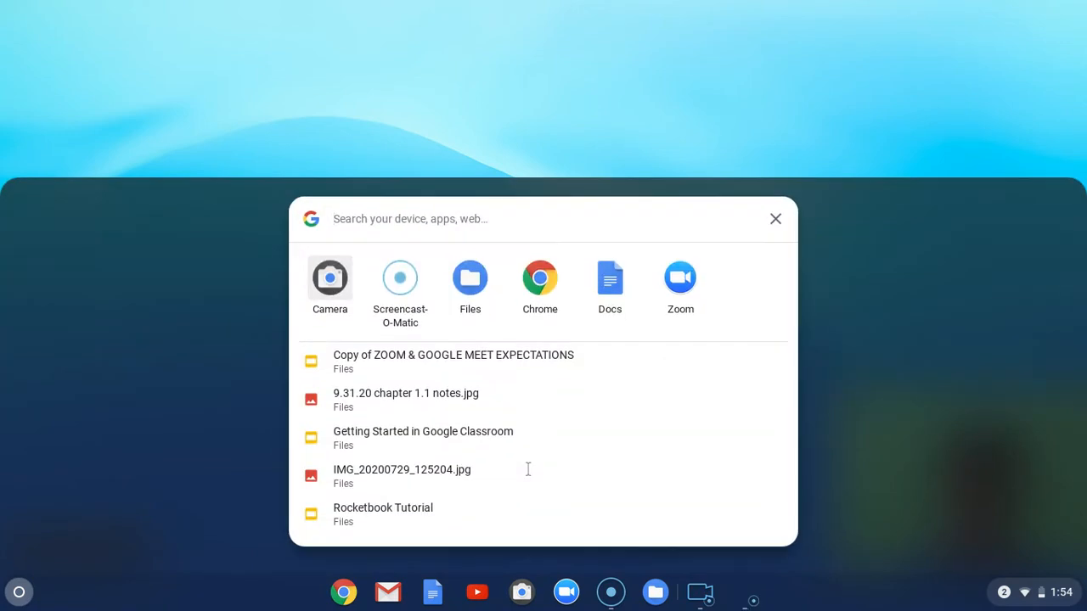
pyautogui.click(775, 219)
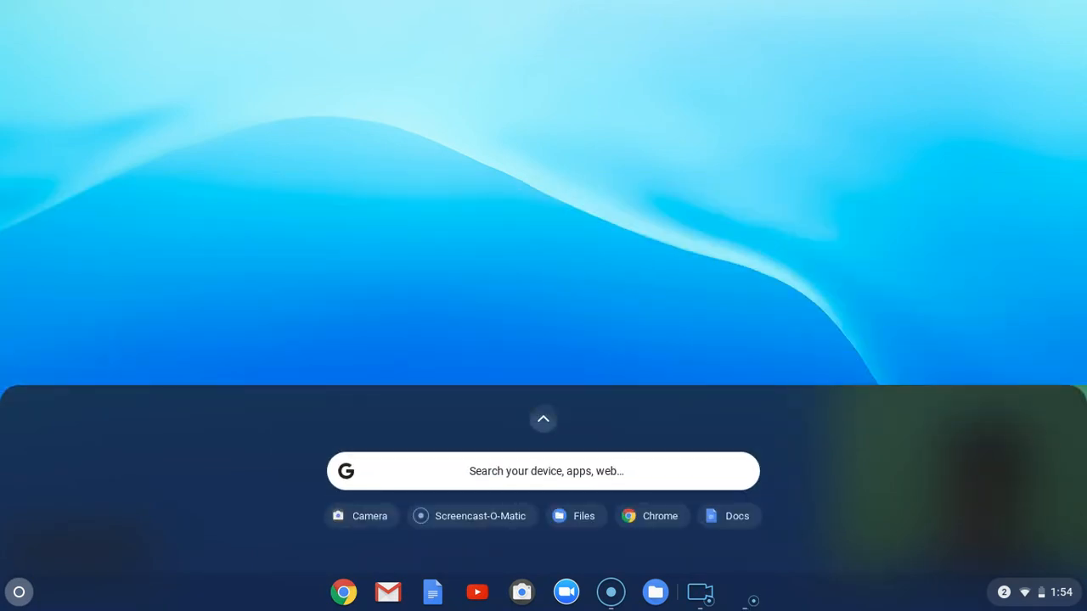
pyautogui.click(544, 418)
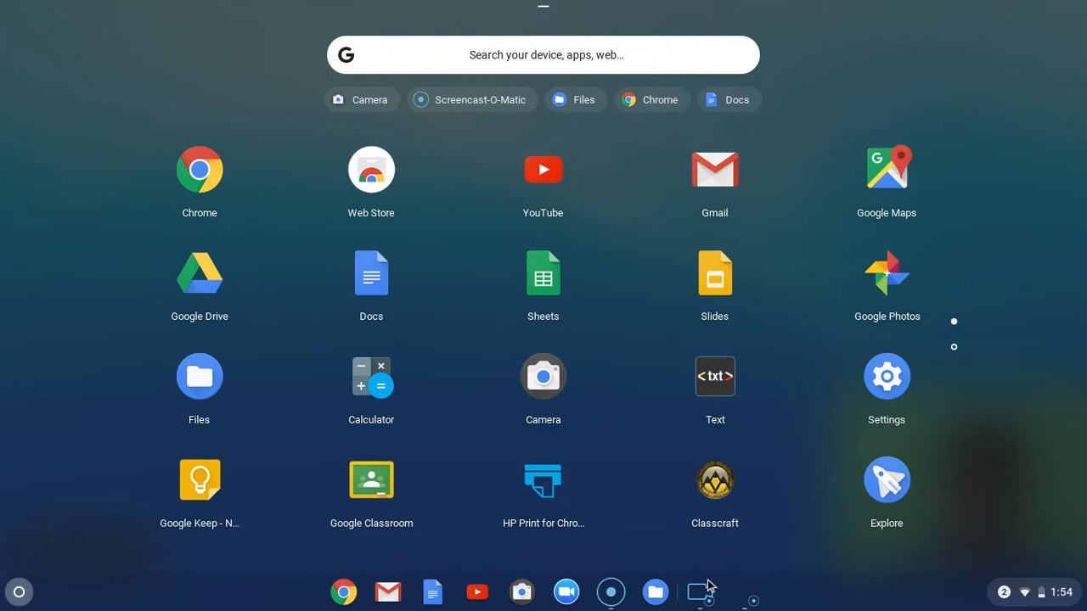
pyautogui.moveTo(584, 387)
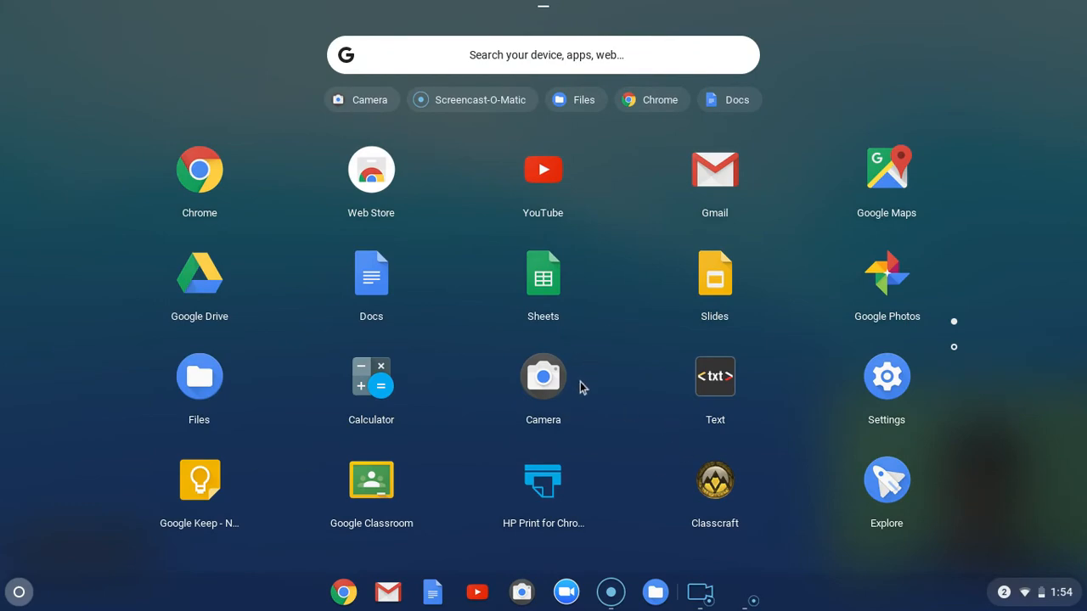
pyautogui.click(547, 55)
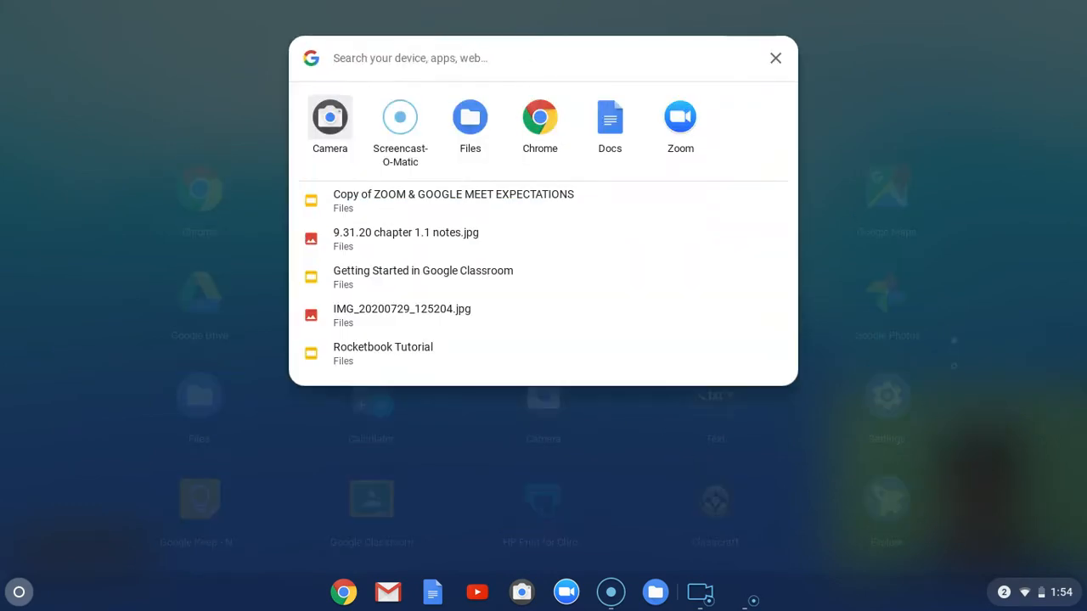
pyautogui.click(775, 58)
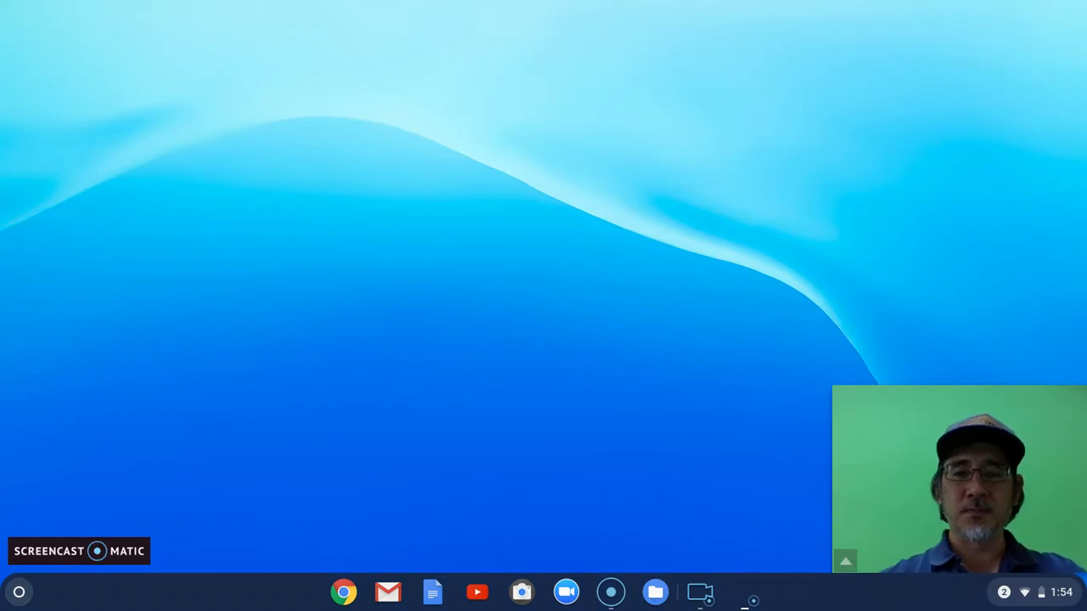
# Step: Launch Camera, capture the notes in Photo mode, and close the app
pyautogui.click(522, 591)
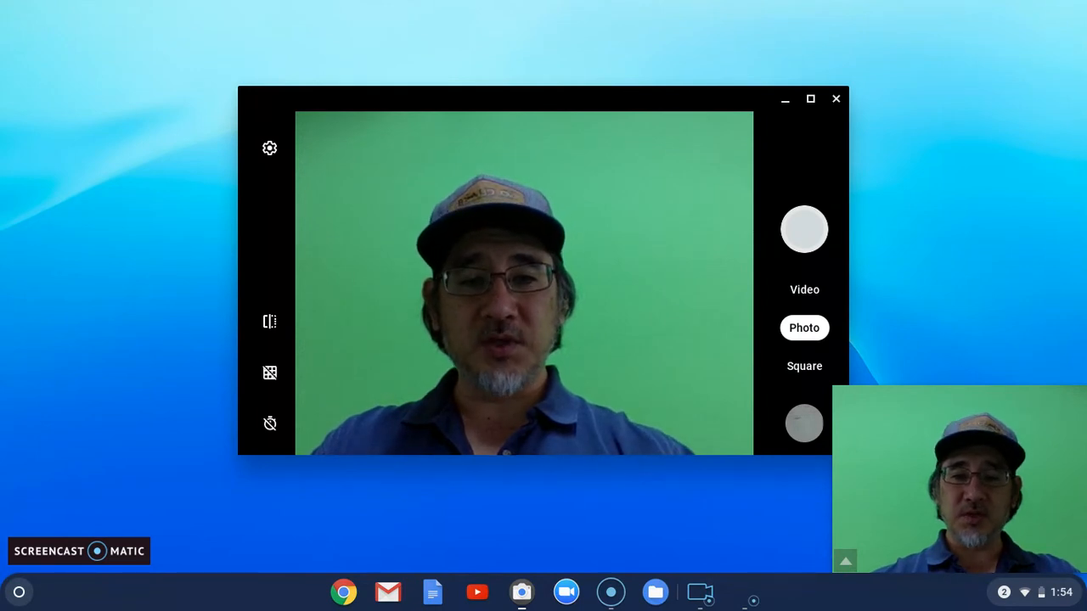
pyautogui.rightClick(521, 591)
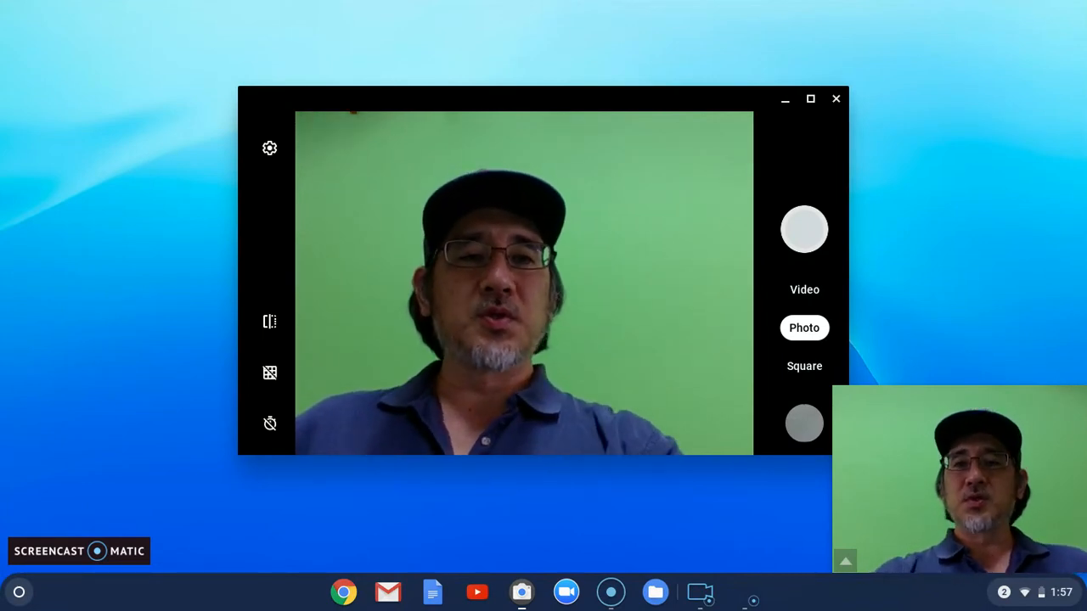
pyautogui.click(836, 99)
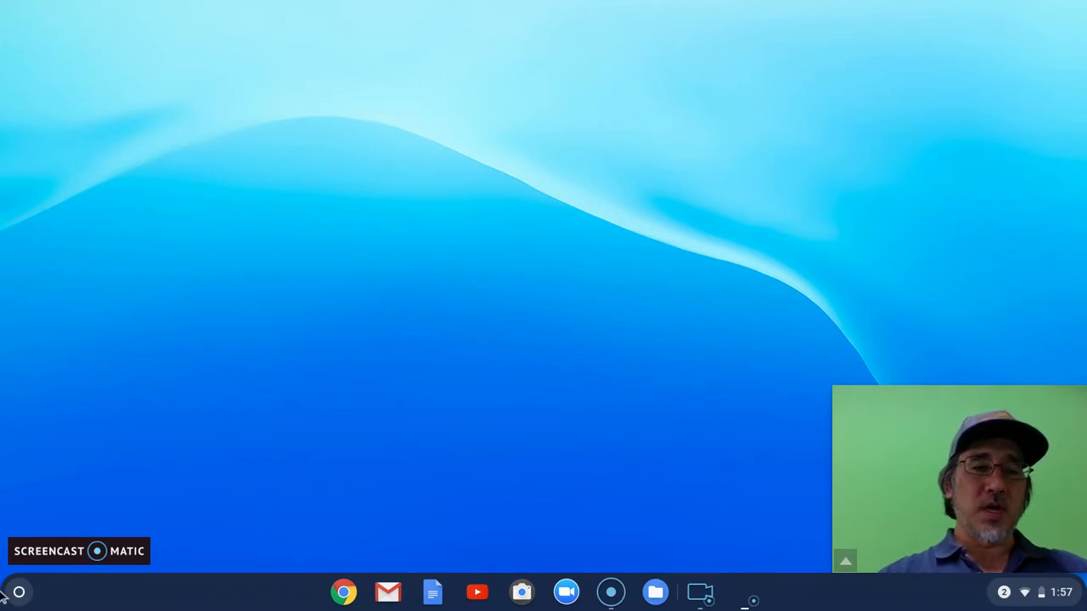
# Step: Search the launcher for 'download' and show the Downloads folder contents in Files
pyautogui.click(19, 591)
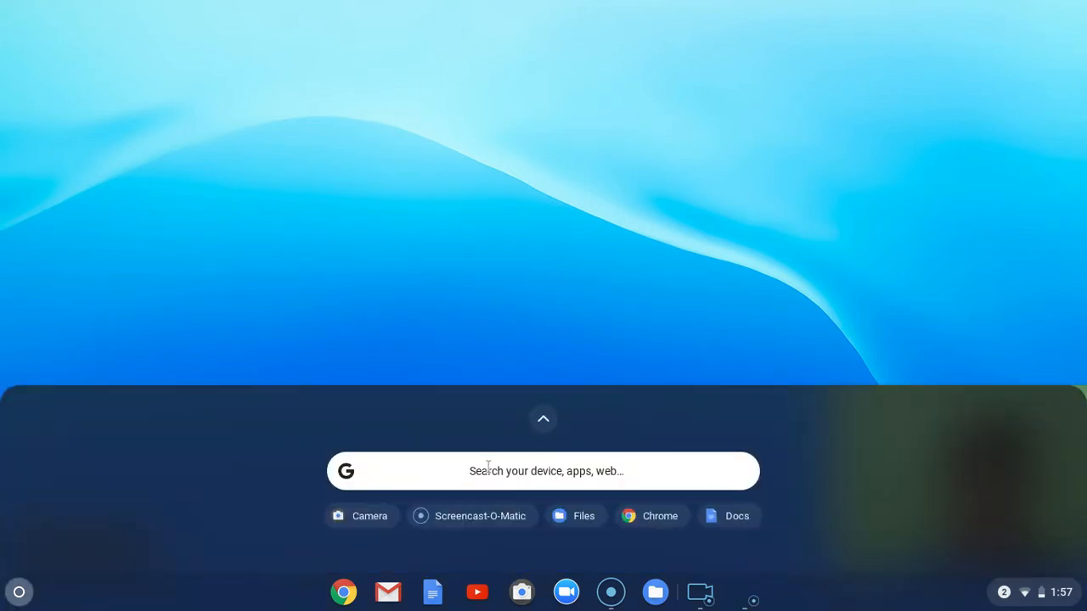
pyautogui.write('donw')
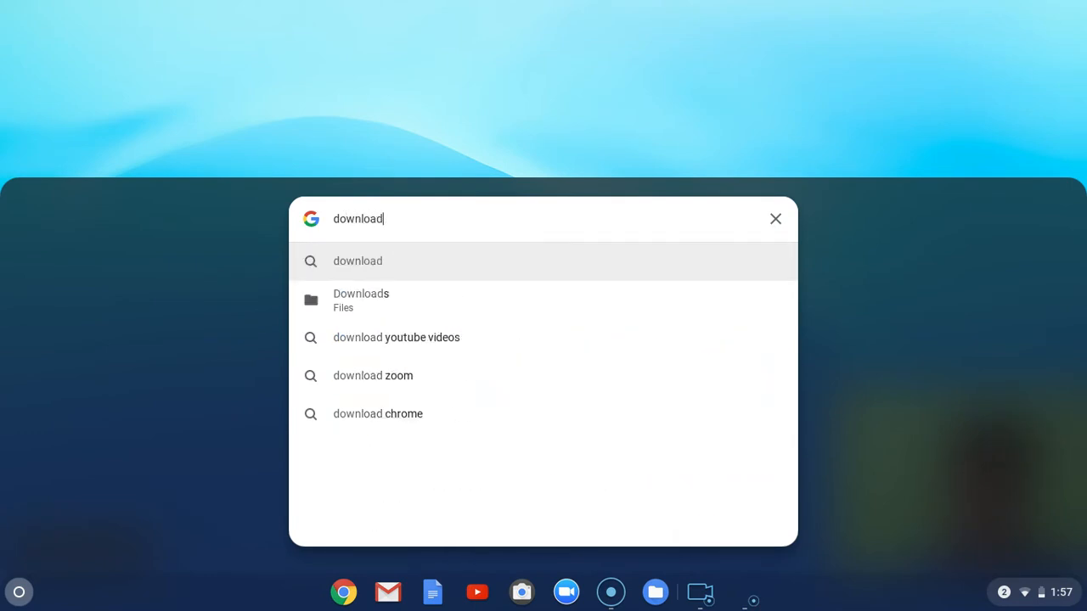
pyautogui.moveTo(457, 523)
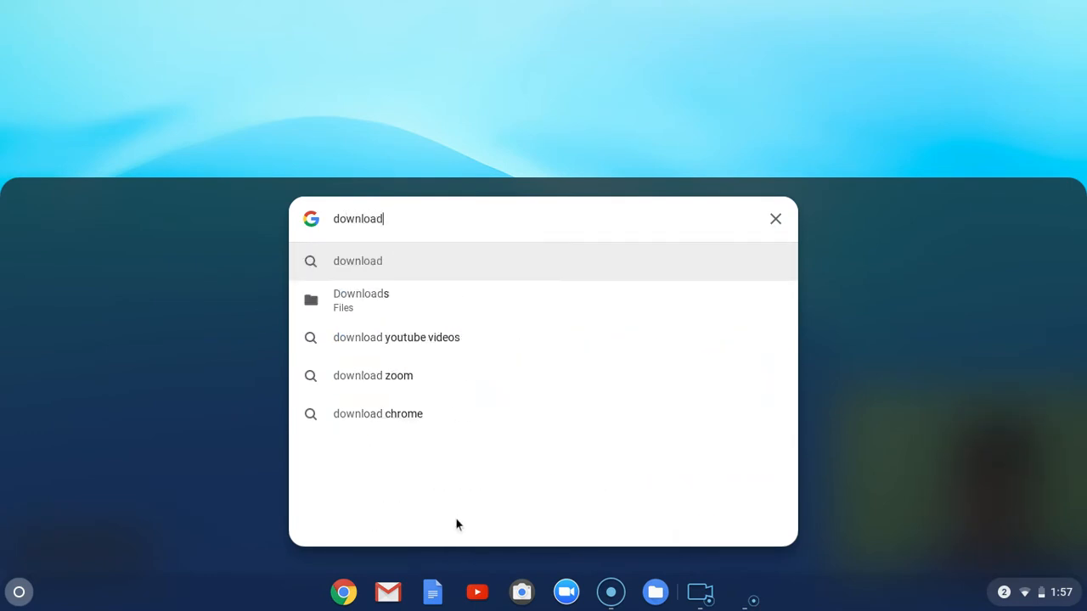
pyautogui.click(360, 299)
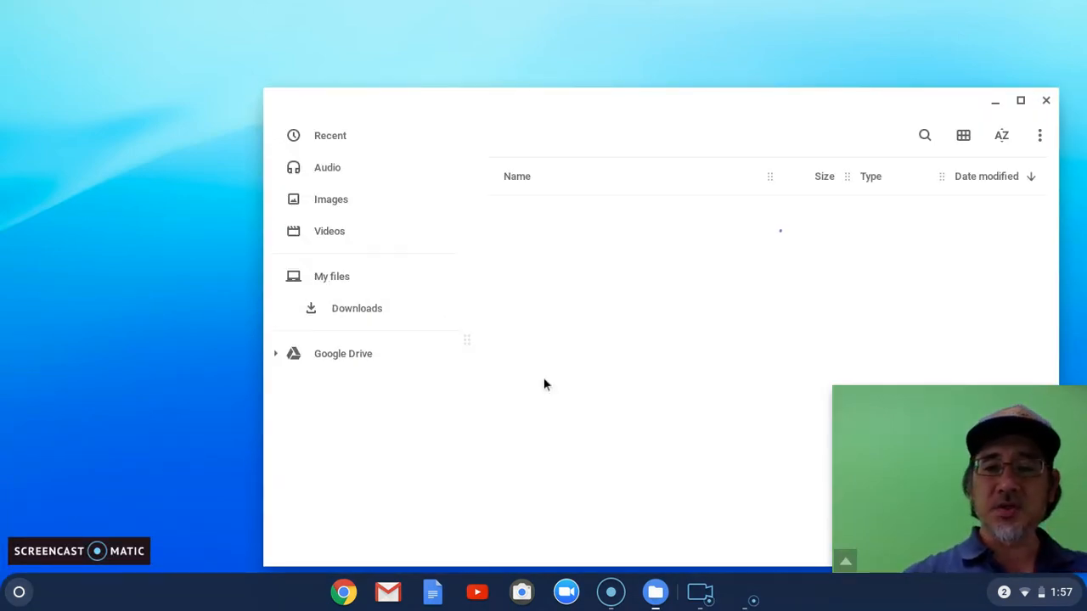
pyautogui.click(357, 309)
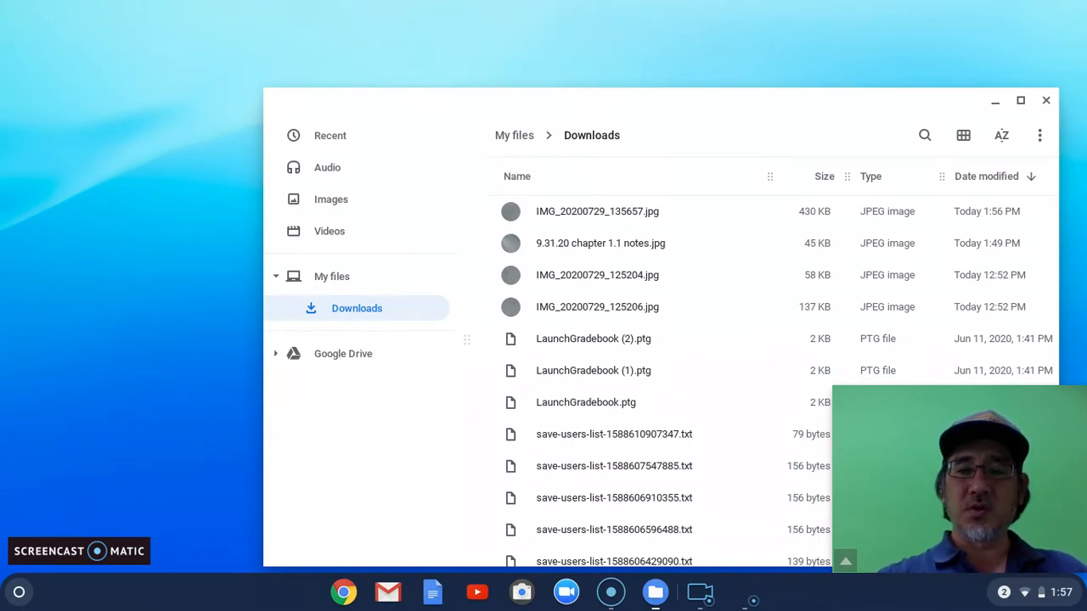
pyautogui.rightClick(656, 591)
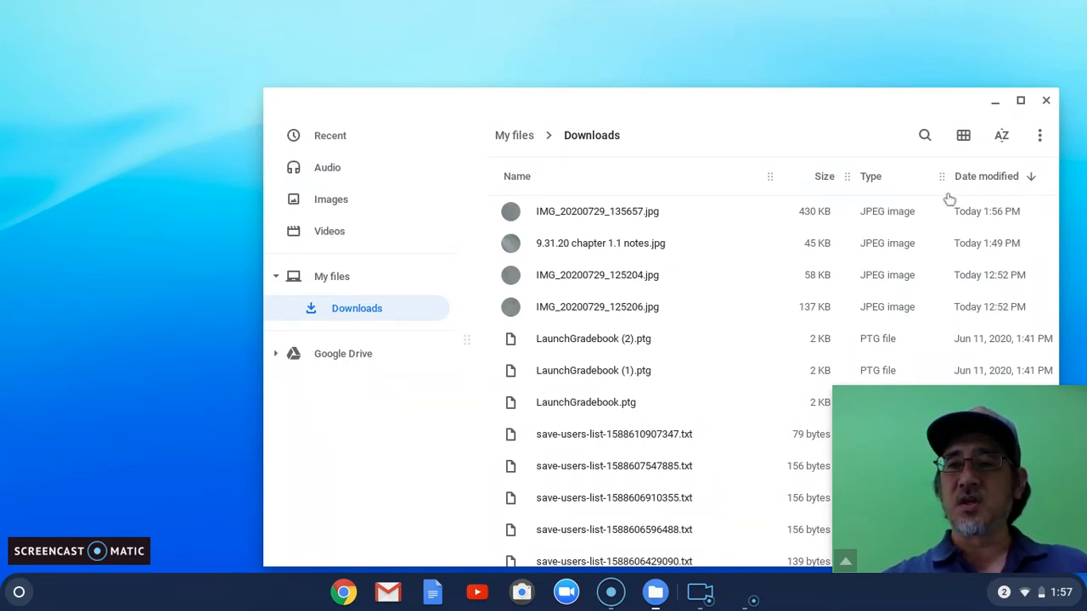
pyautogui.moveTo(978, 191)
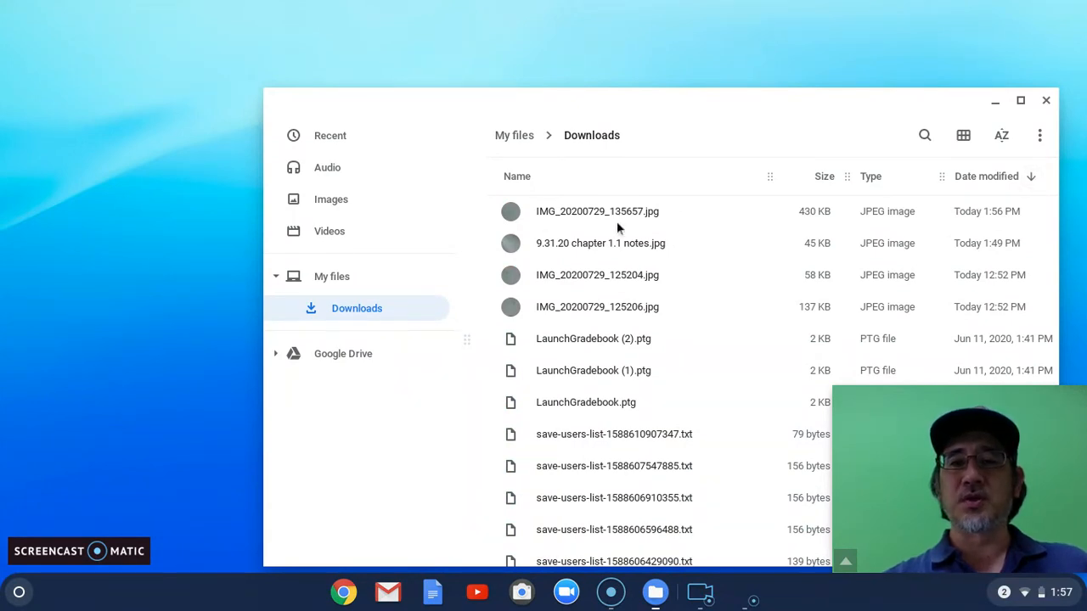
pyautogui.moveTo(581, 178)
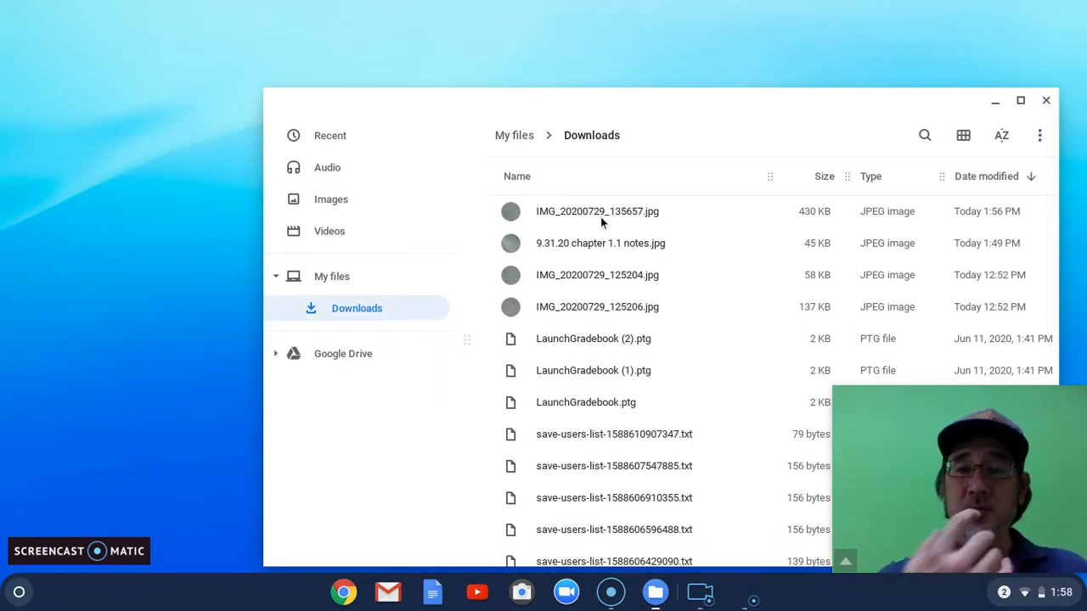
# Step: Rename IMG_20200729_135657.jpg to '9.31.20 chapter 2.2 notes' via the three-dot menu
pyautogui.click(598, 211)
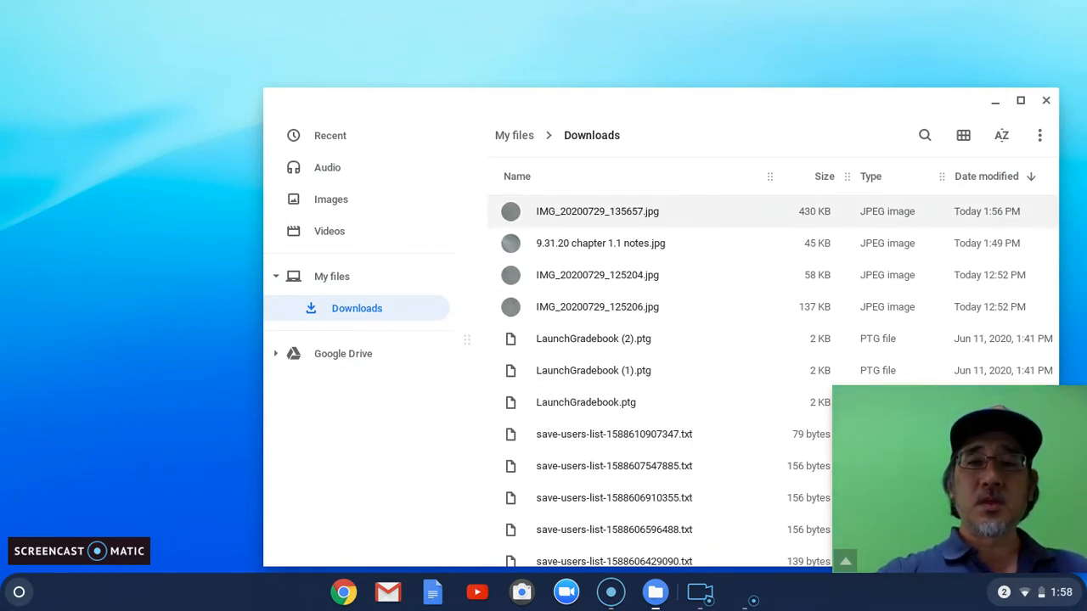
pyautogui.click(598, 211)
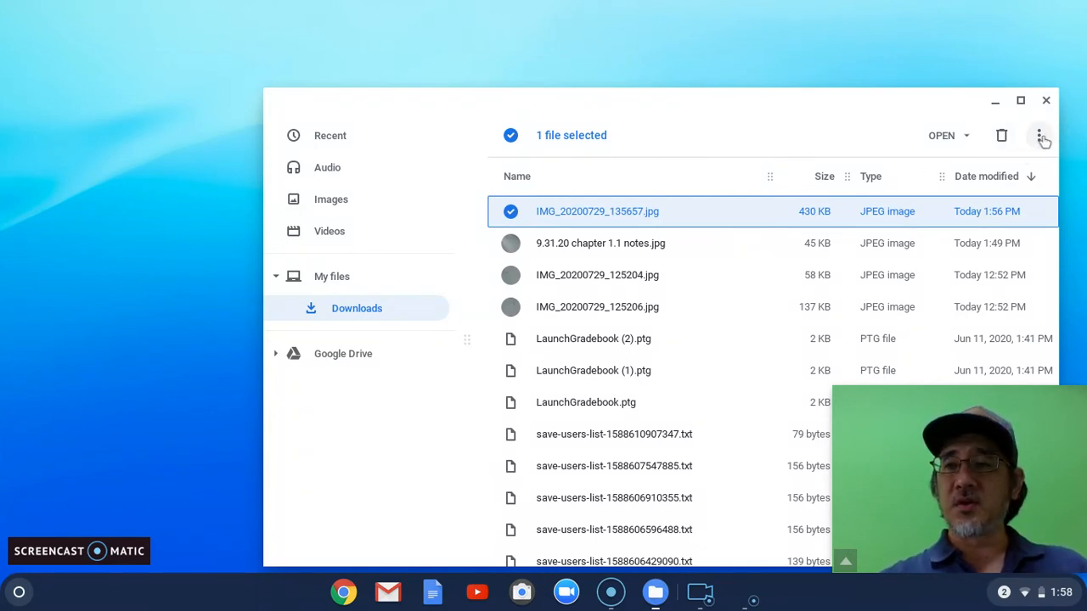
pyautogui.click(1039, 136)
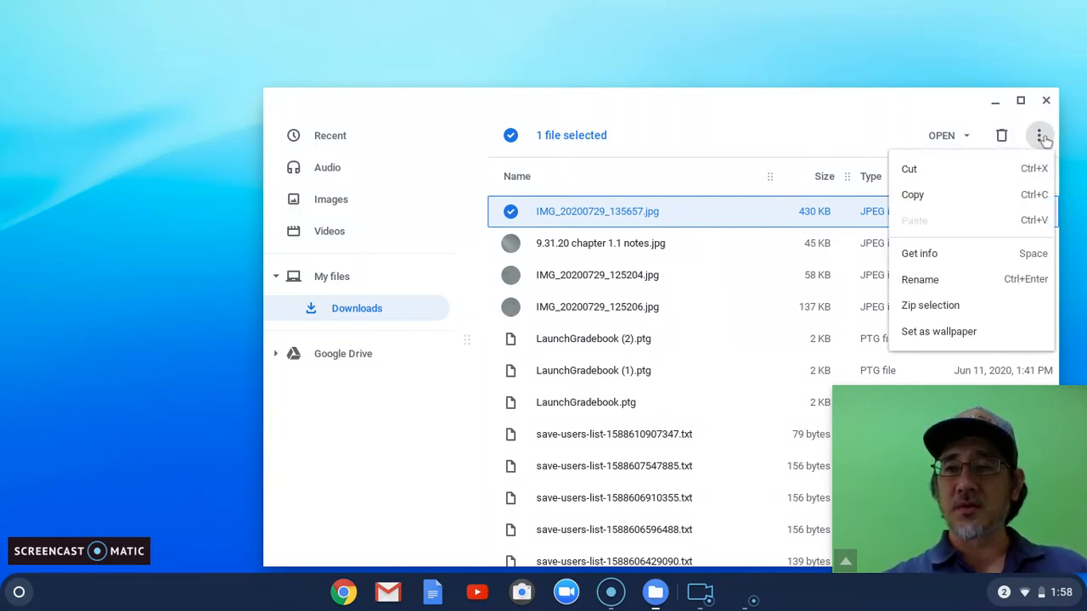
pyautogui.click(921, 279)
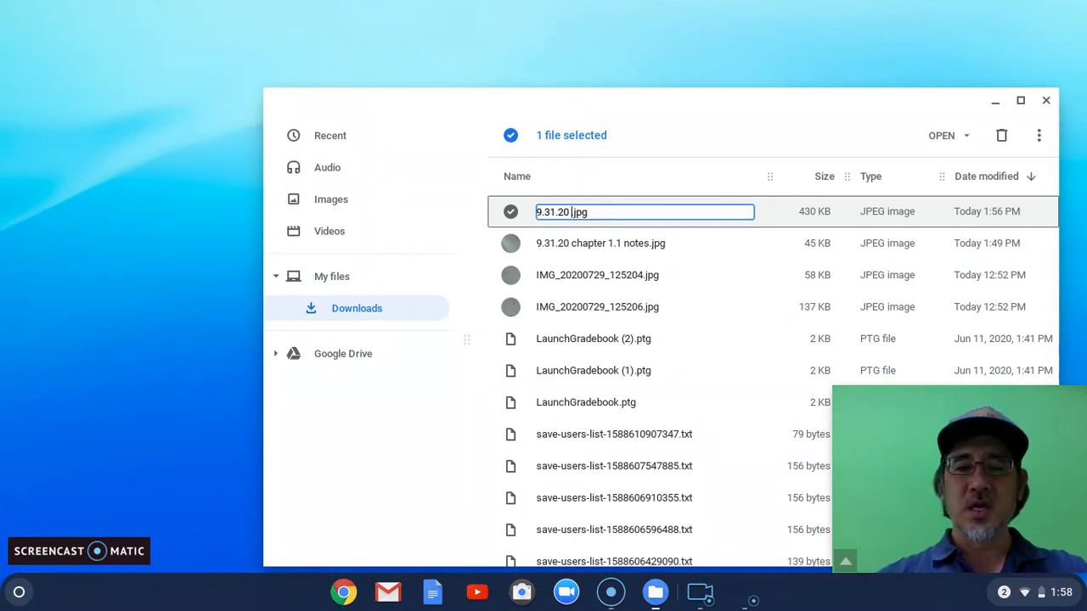
pyautogui.write('chpate')
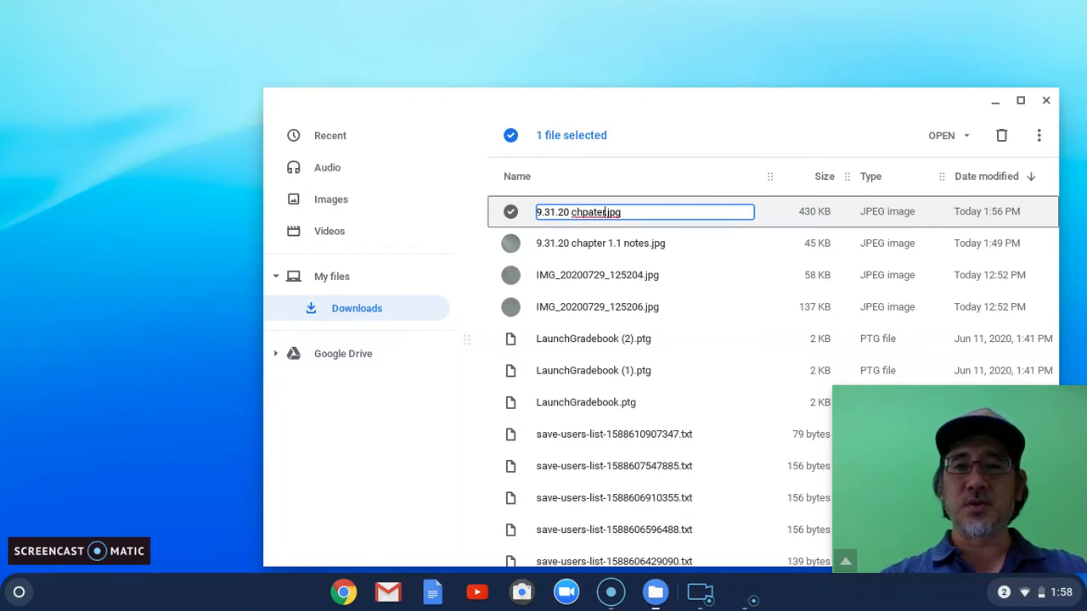
pyautogui.write('chap.jpg')
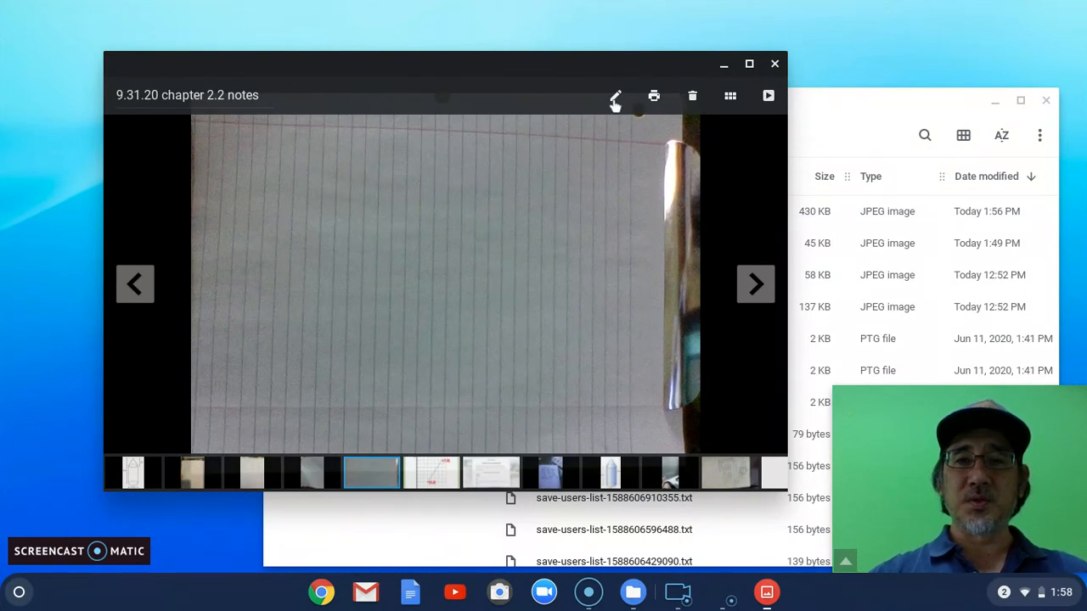
# Step: Edit the notes photo and rotate it left until the page stands upright in portrait
pyautogui.click(615, 95)
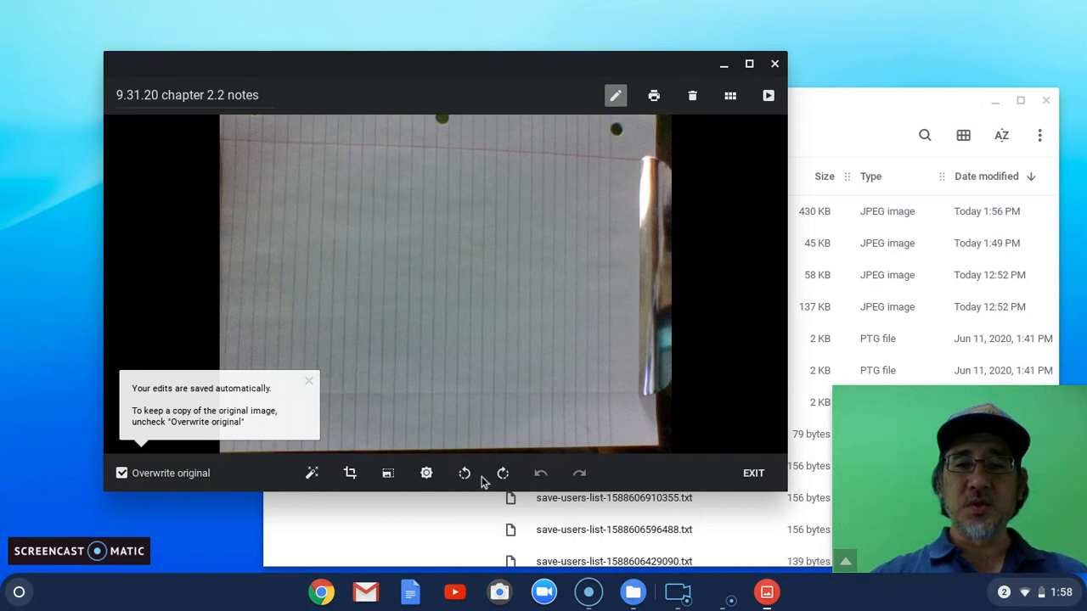
pyautogui.moveTo(475, 479)
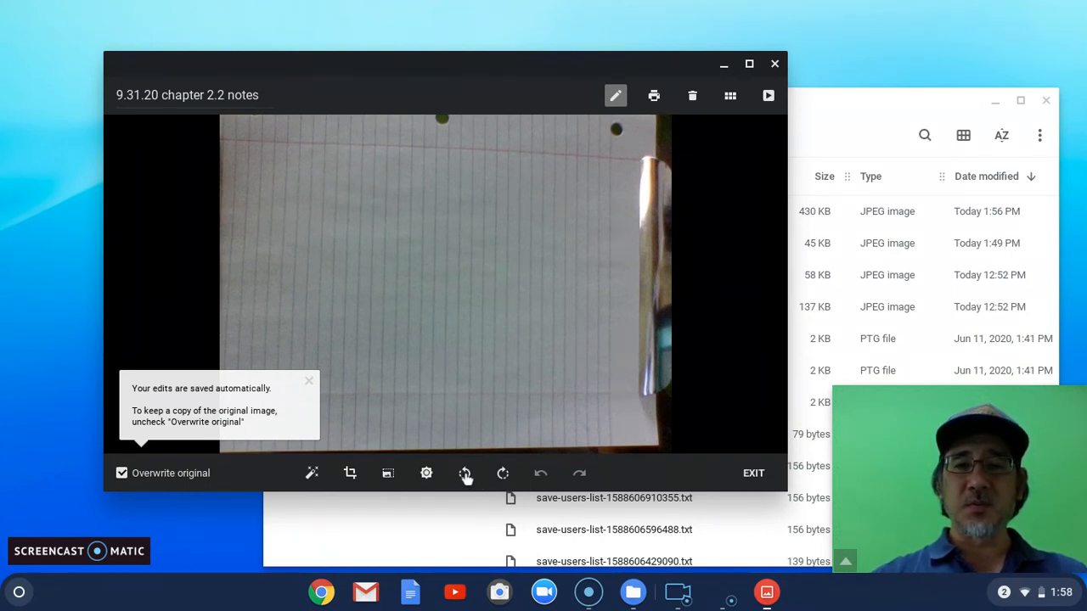
pyautogui.click(466, 472)
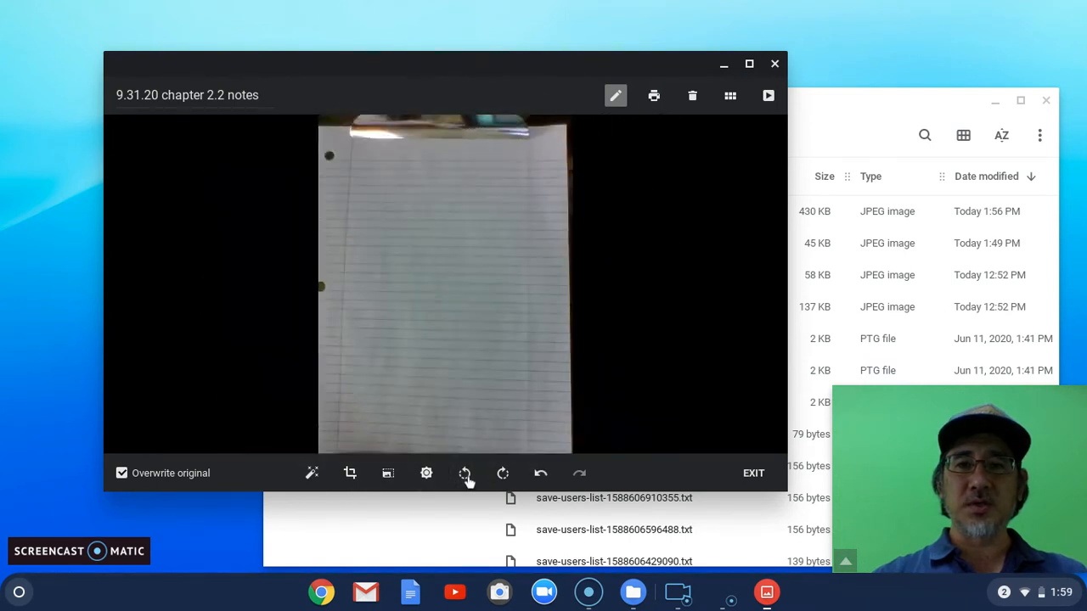
pyautogui.click(465, 473)
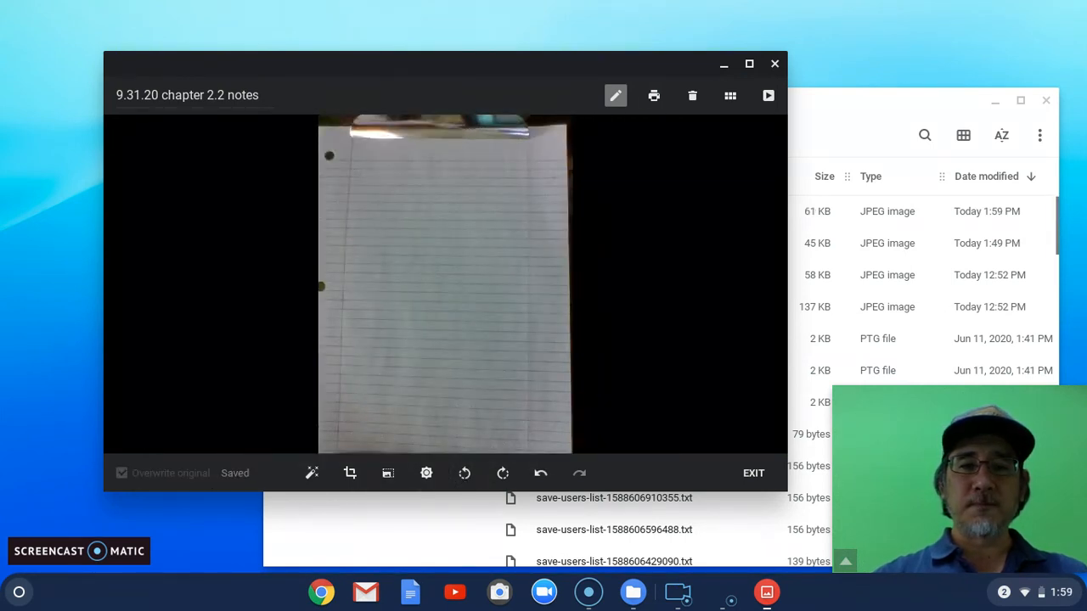
pyautogui.click(350, 472)
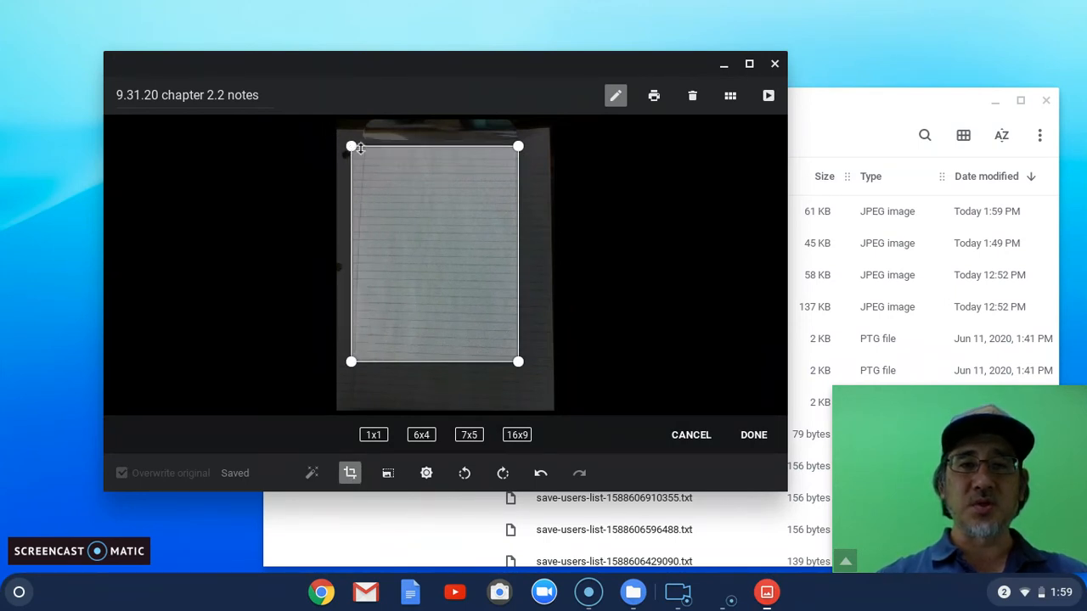
# Step: Drag the crop handles to the paper's edges, apply the crop, and exit Gallery
pyautogui.moveTo(350, 146); pyautogui.dragTo(343, 142)
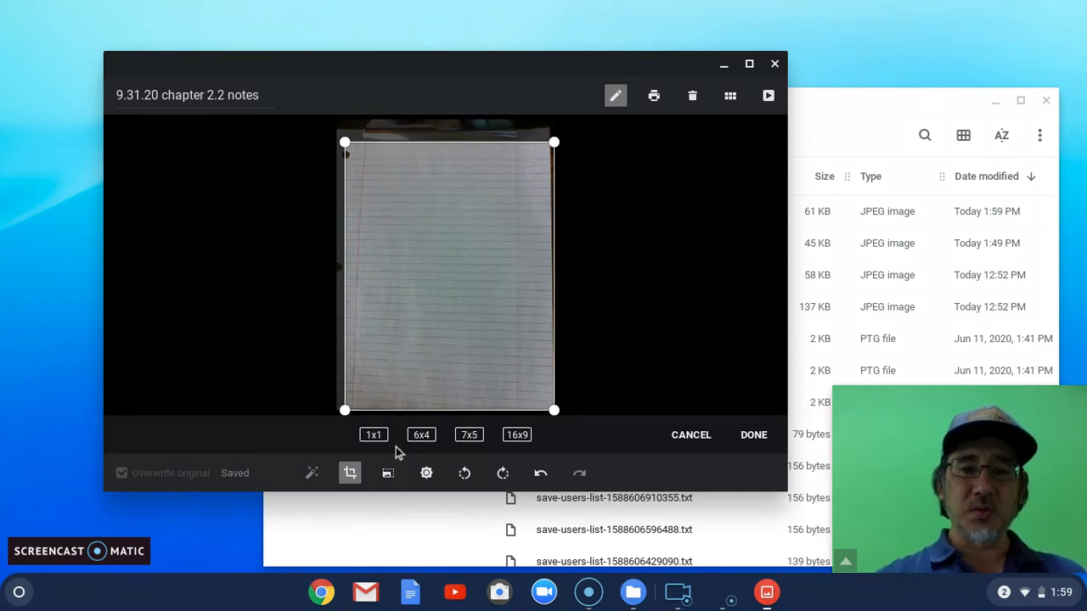
pyautogui.moveTo(350, 472)
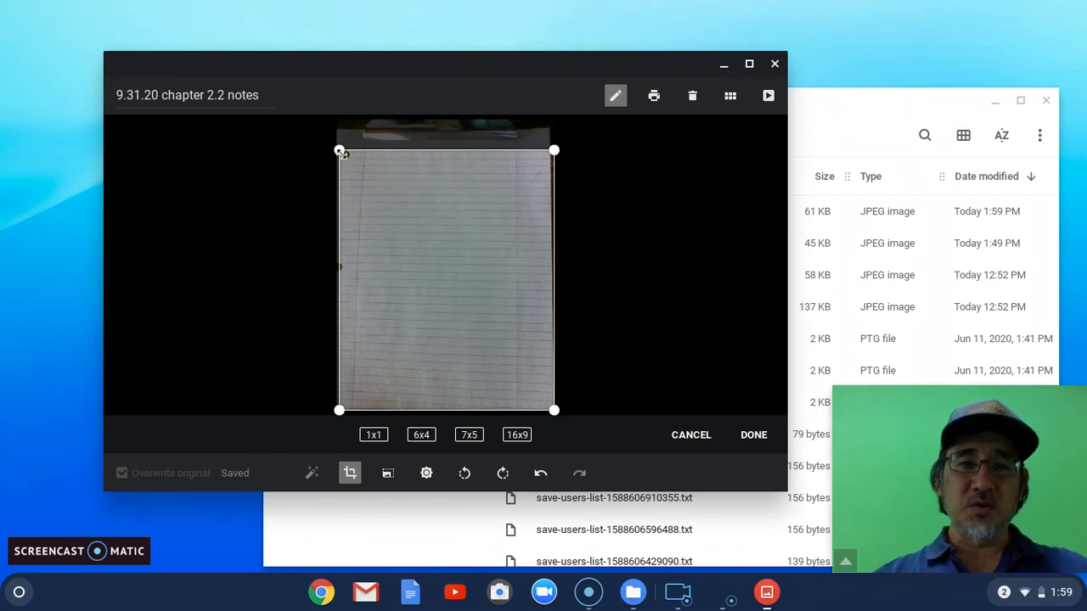
pyautogui.moveTo(338, 151); pyautogui.dragTo(338, 143)
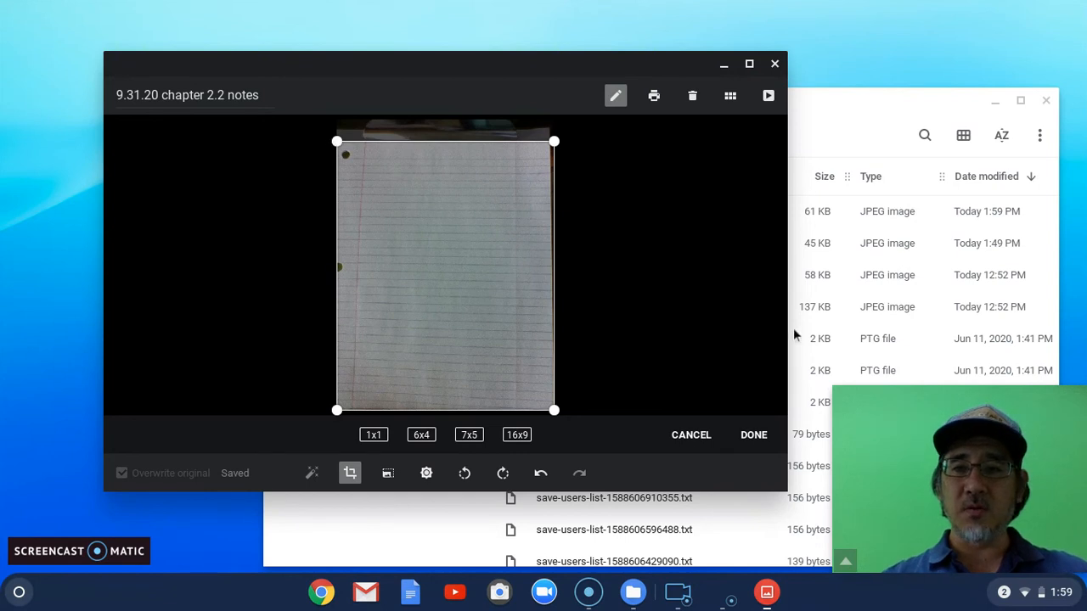
pyautogui.click(754, 435)
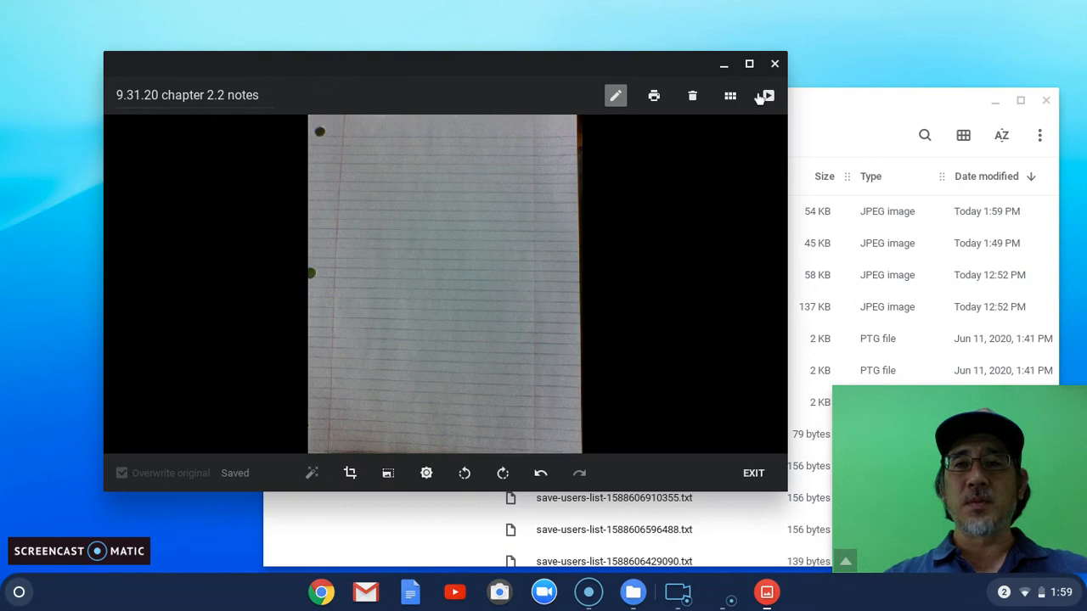
pyautogui.click(752, 472)
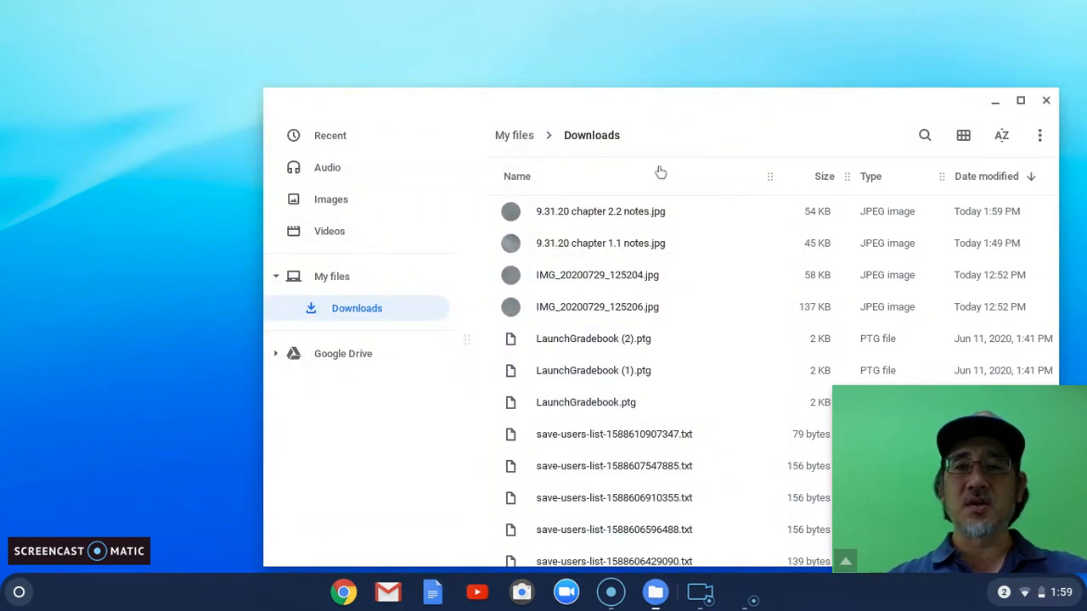
pyautogui.moveTo(636, 221)
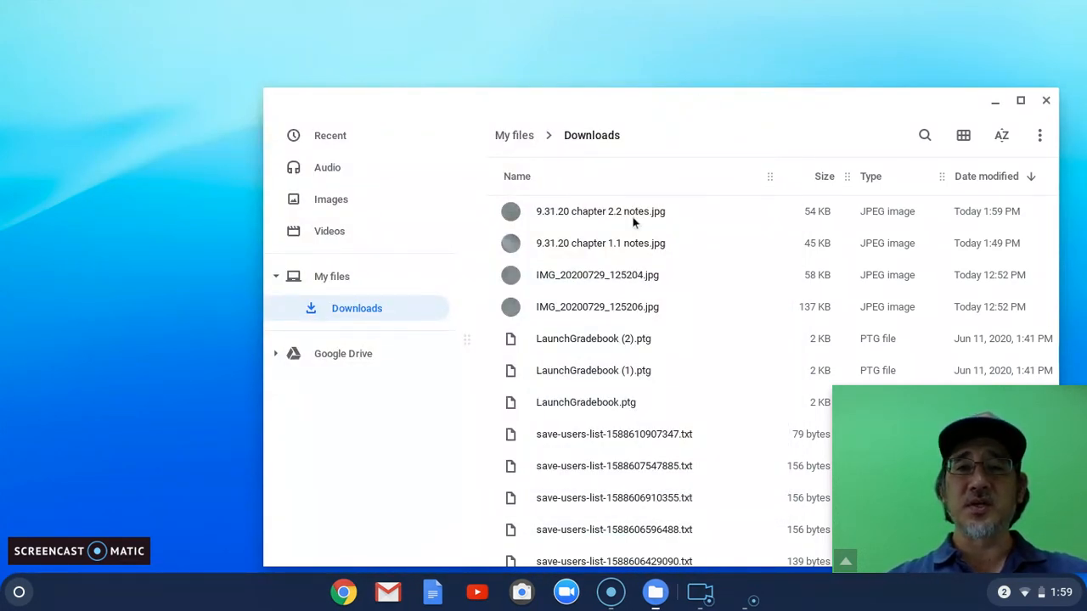